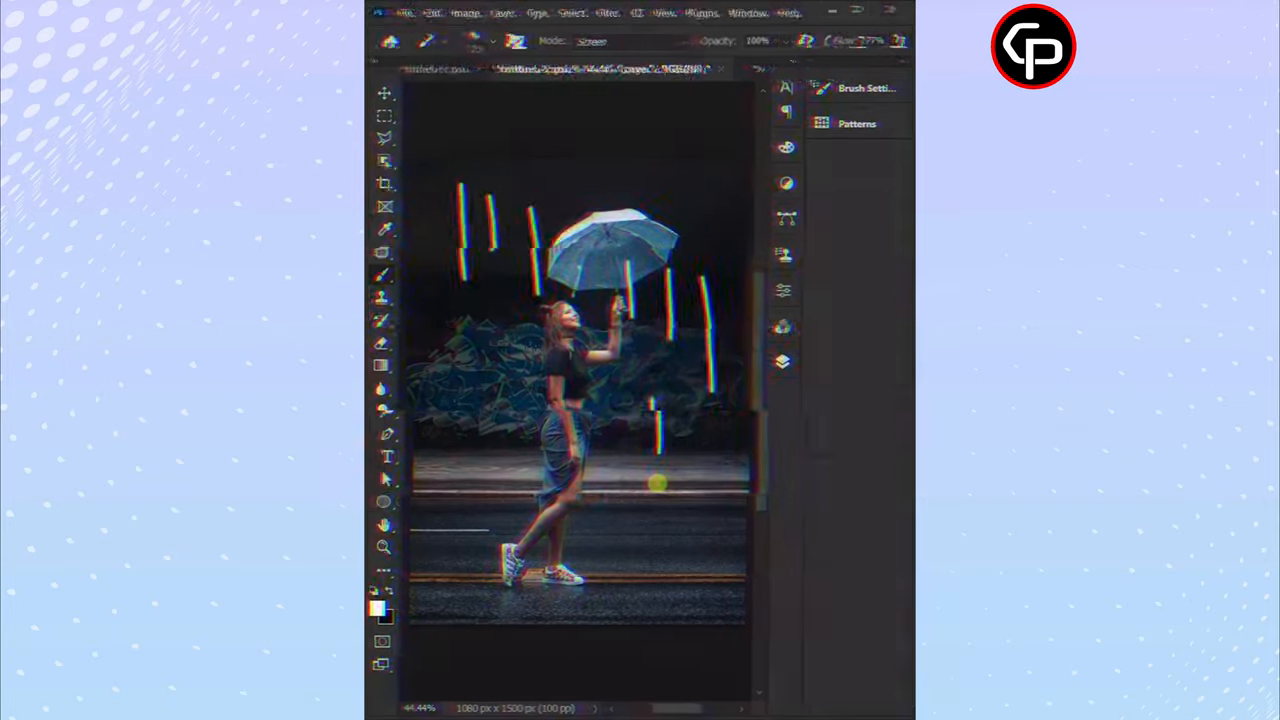
# Expand the Layers panel and add a new blank layer above the street photo.
pyautogui.click(785, 362)
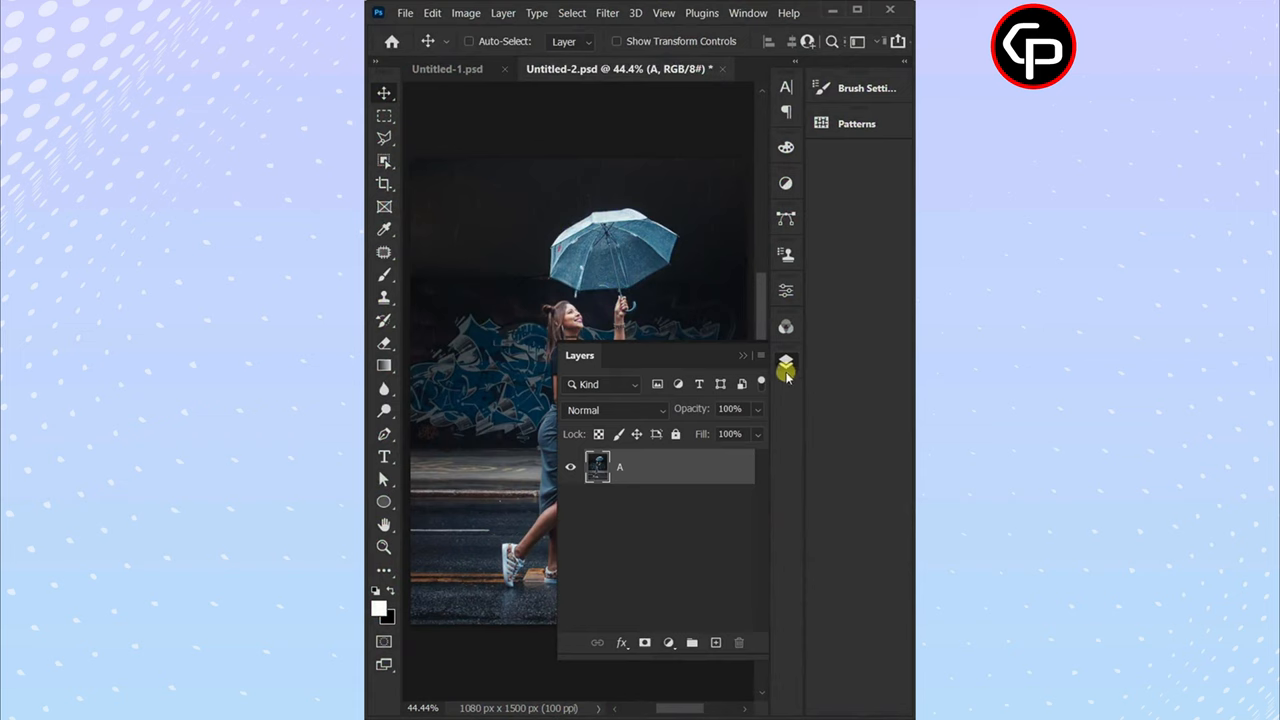
pyautogui.click(786, 362)
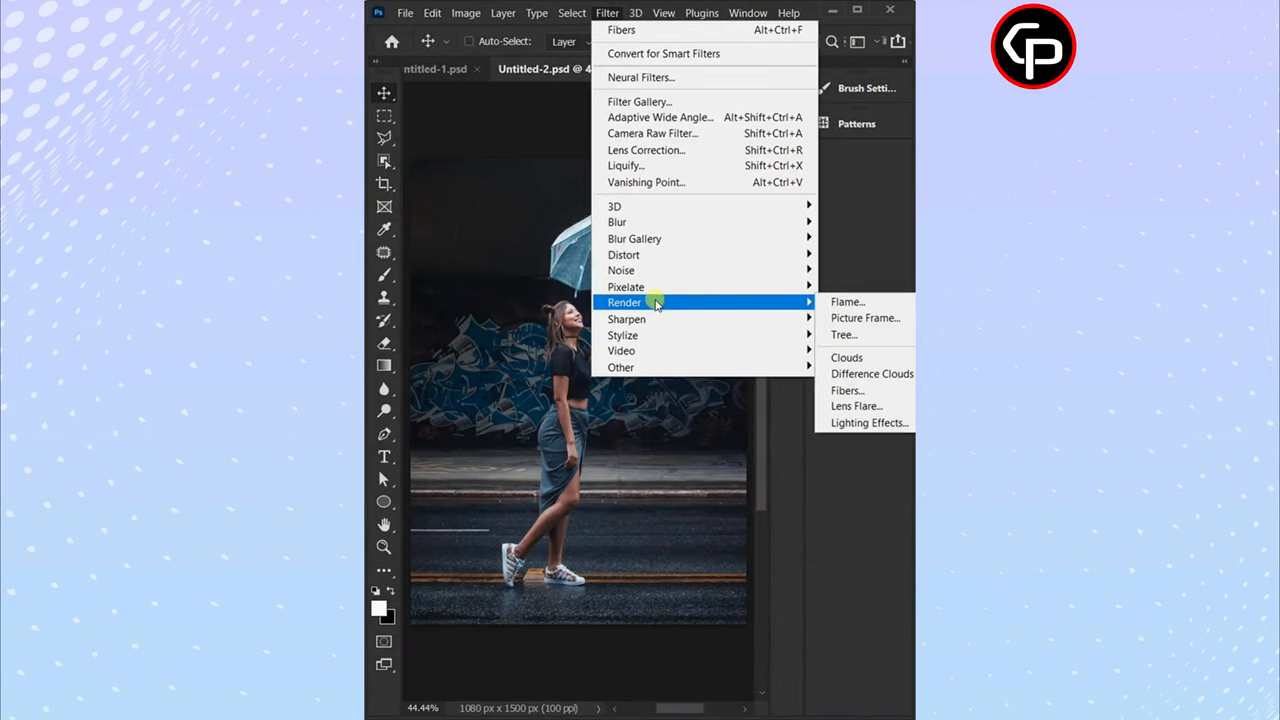
pyautogui.moveTo(850, 390)
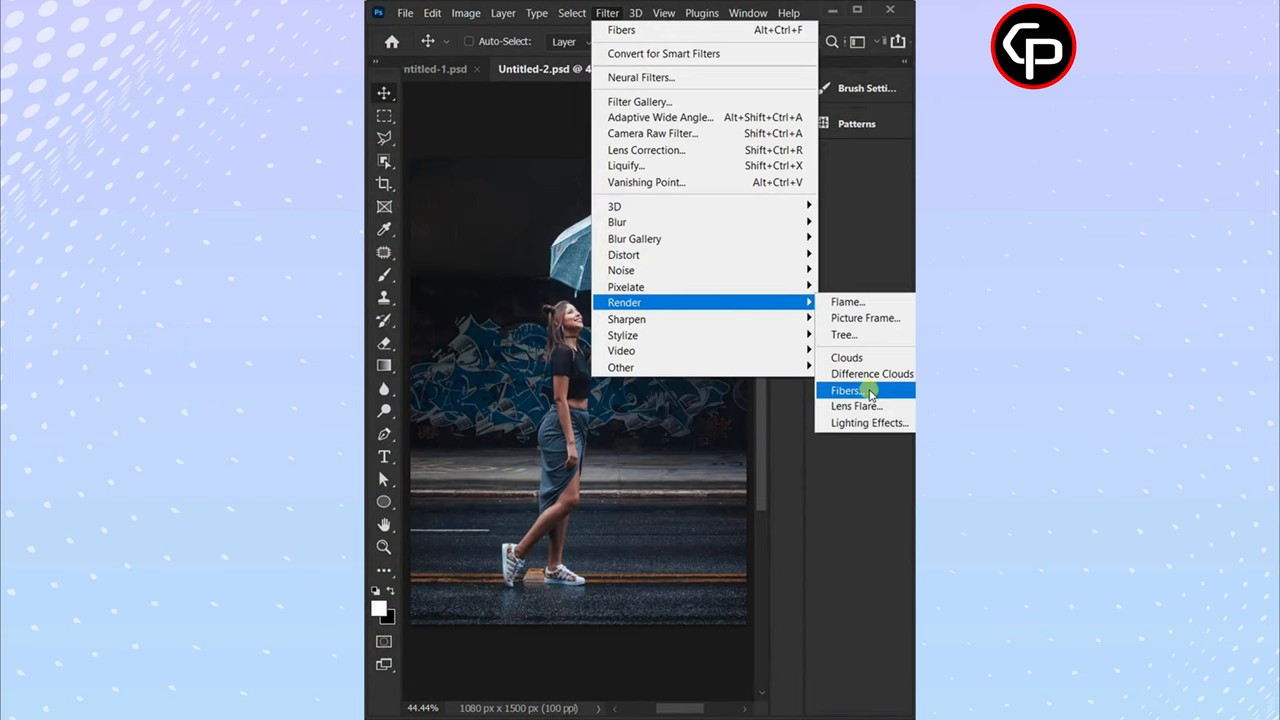
# Render Fibers on the new layer with Variance 18 and Strength 4.
pyautogui.click(848, 390)
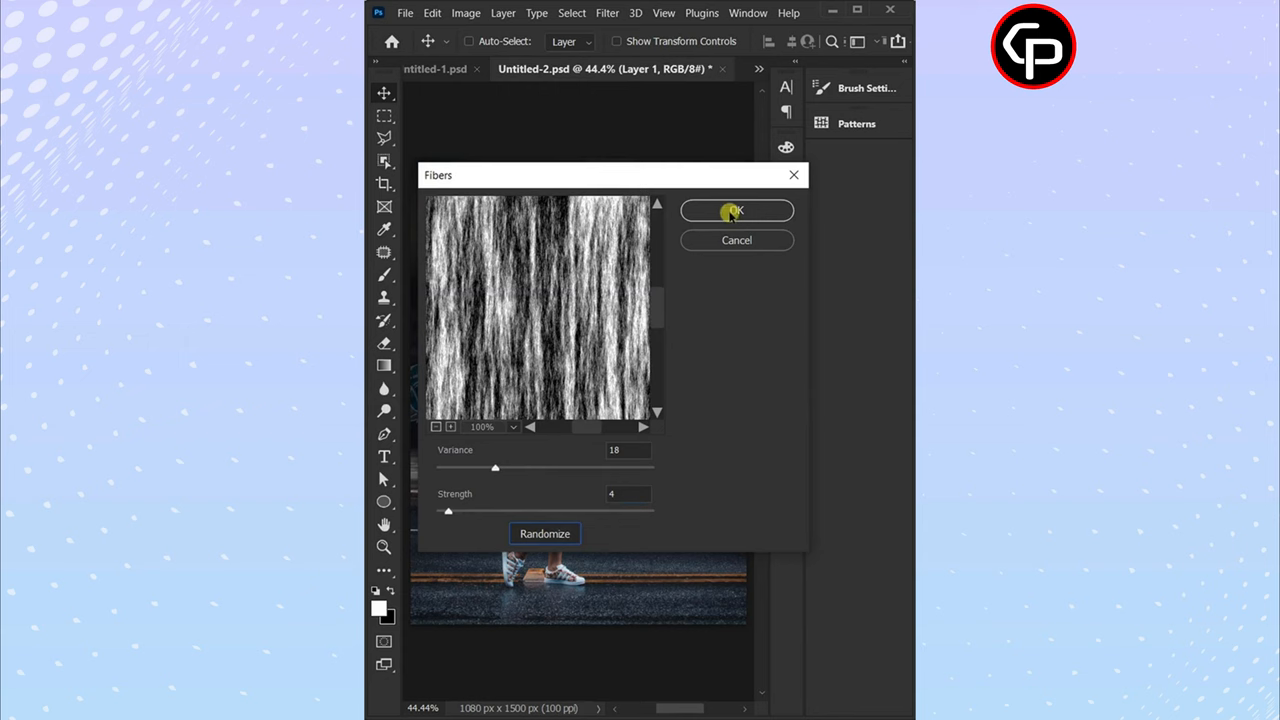
pyautogui.click(737, 211)
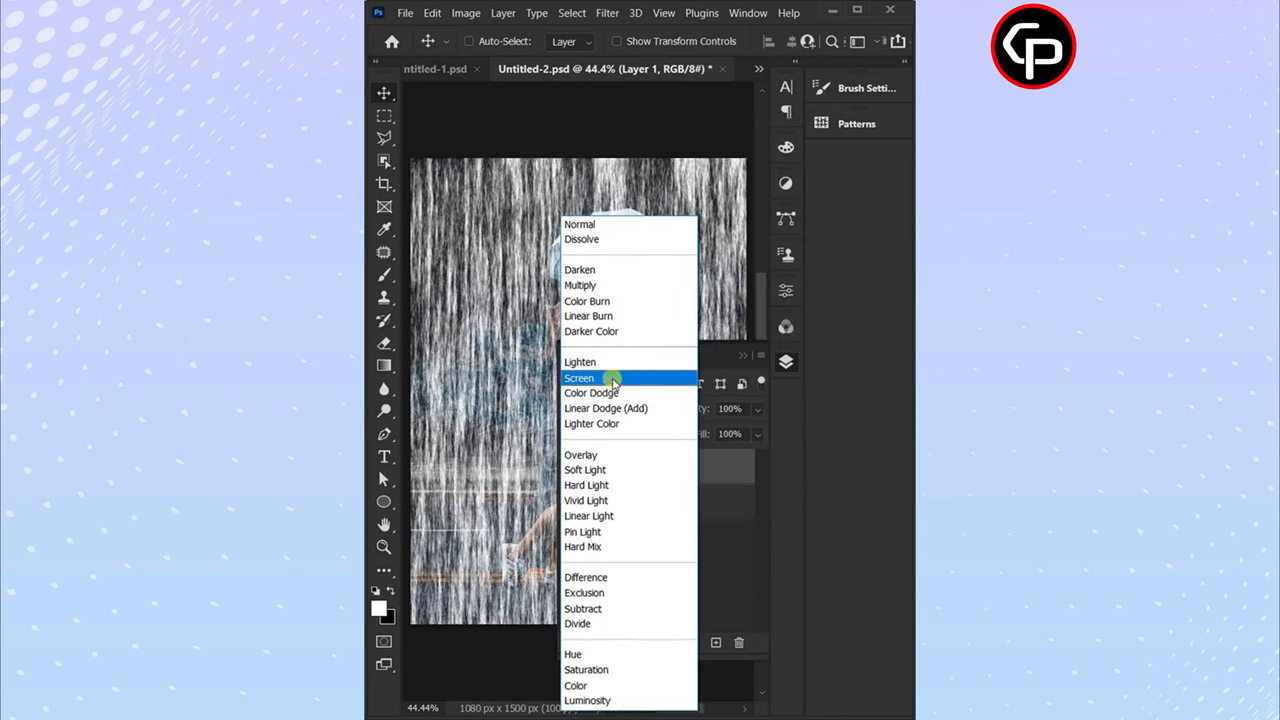
# Set the fibers layer to Screen and add a darkening Levels adjustment.
pyautogui.click(579, 378)
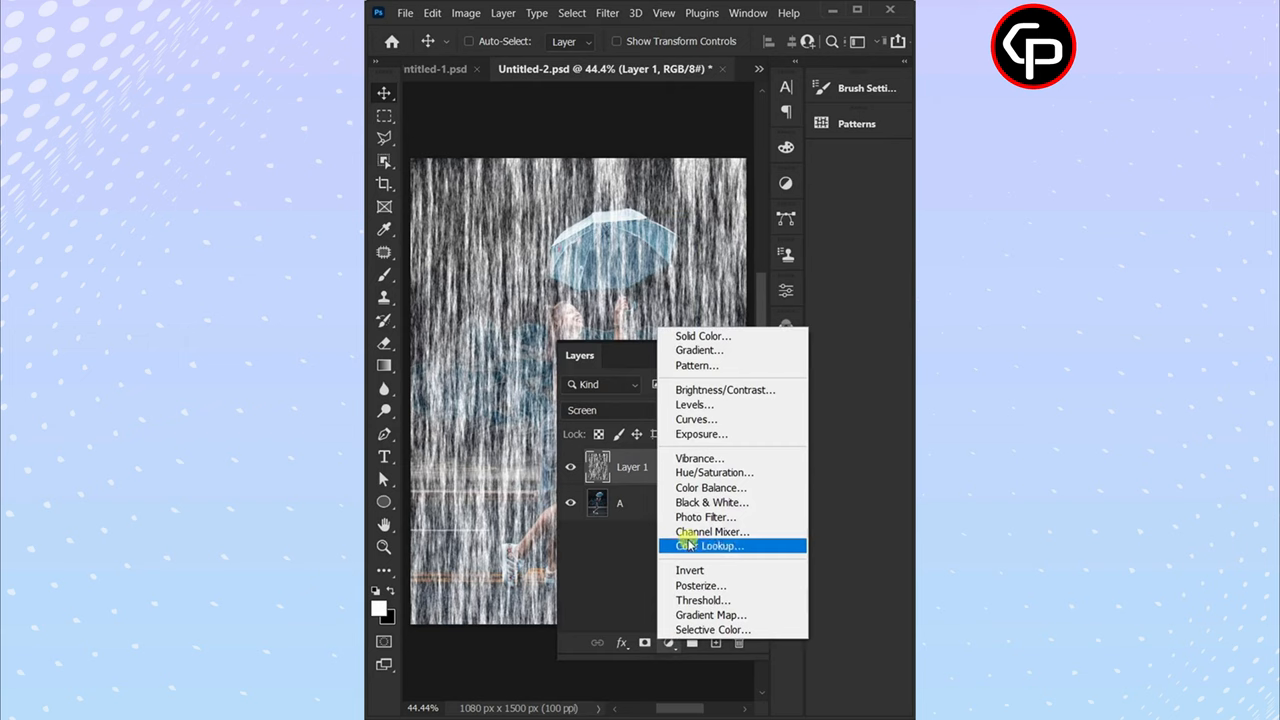
pyautogui.click(692, 404)
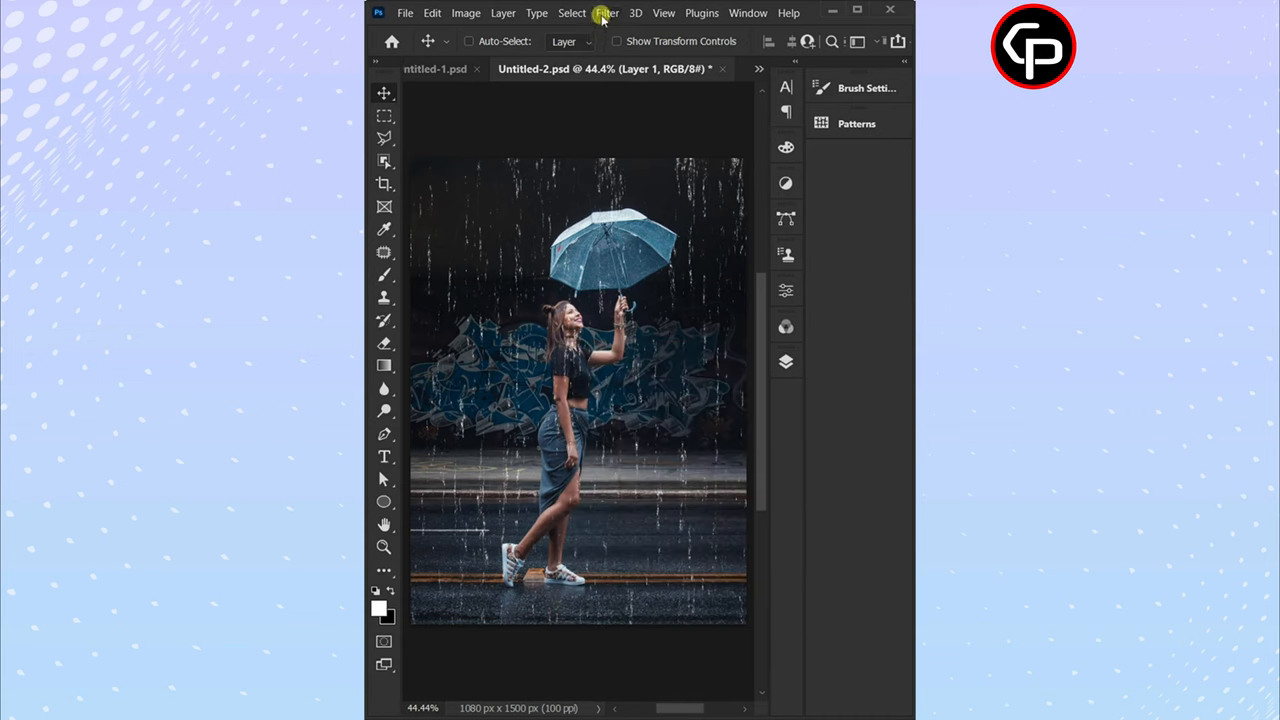
# Apply a vertical Path Blur, adjusting End Point Speed, and show the Layers panel.
pyautogui.click(606, 13)
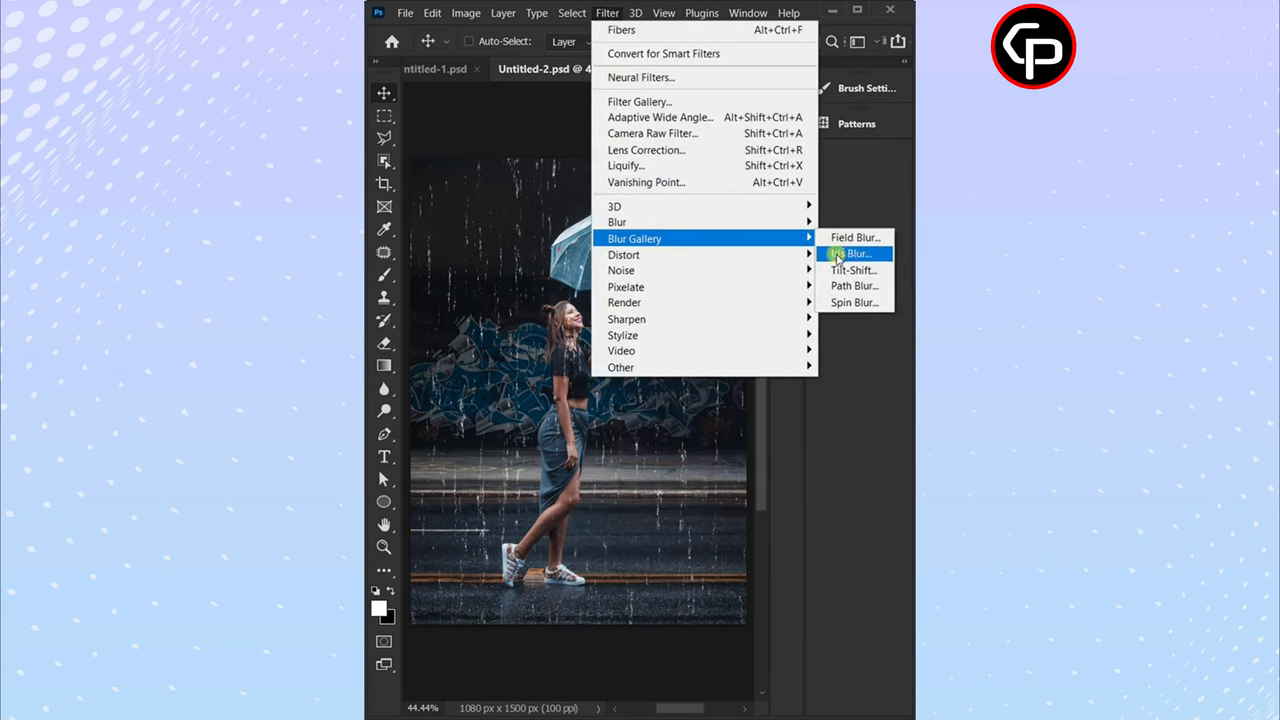
pyautogui.click(854, 285)
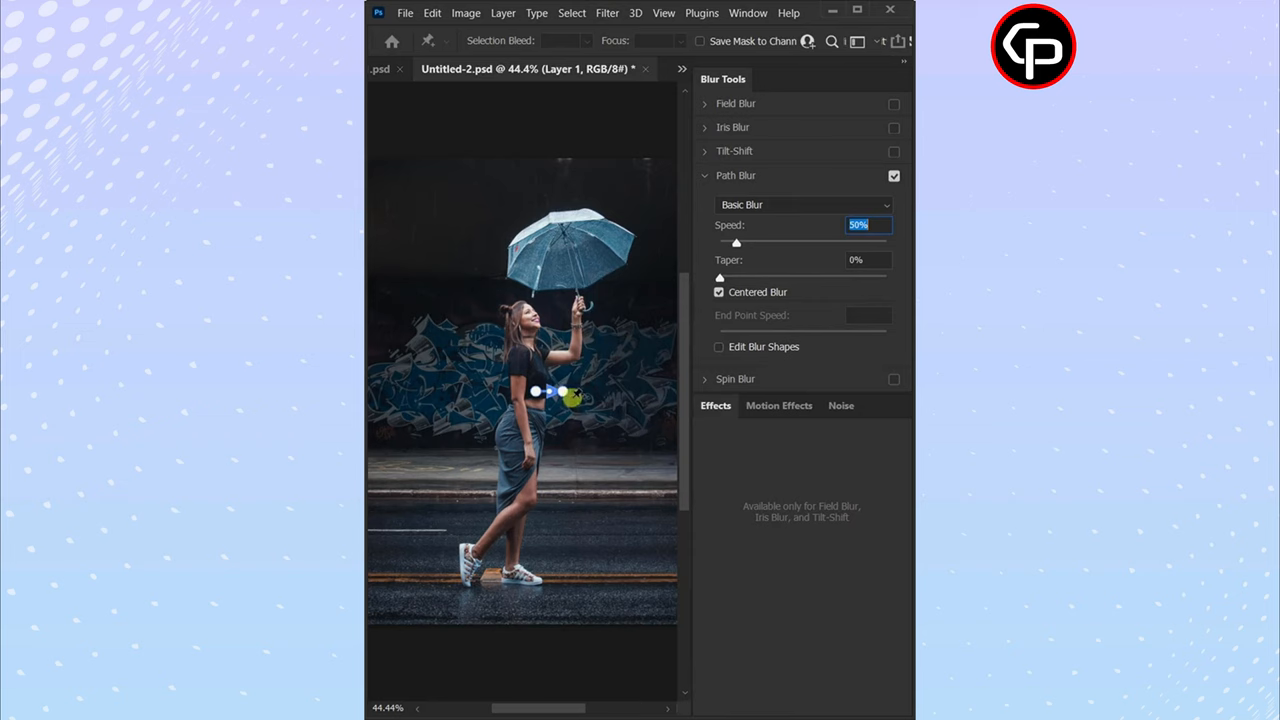
pyautogui.moveTo(560, 395); pyautogui.dragTo(535, 470)
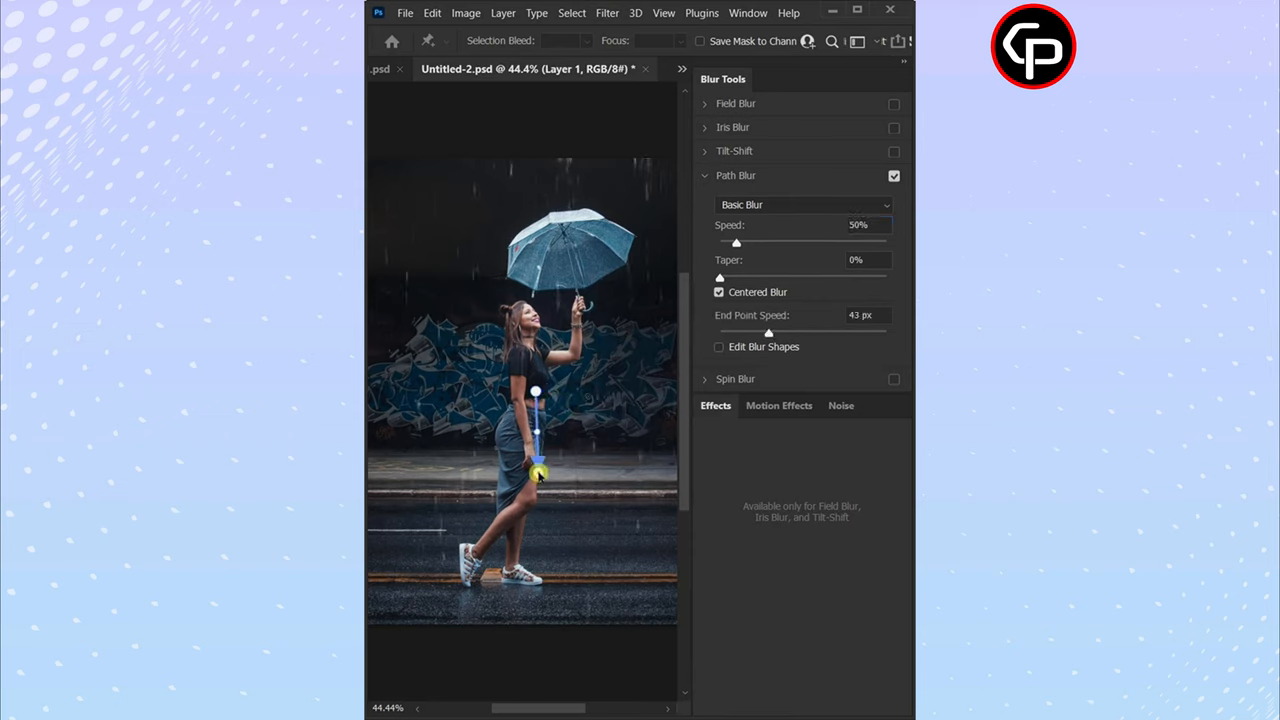
pyautogui.moveTo(736, 242); pyautogui.dragTo(750, 242)
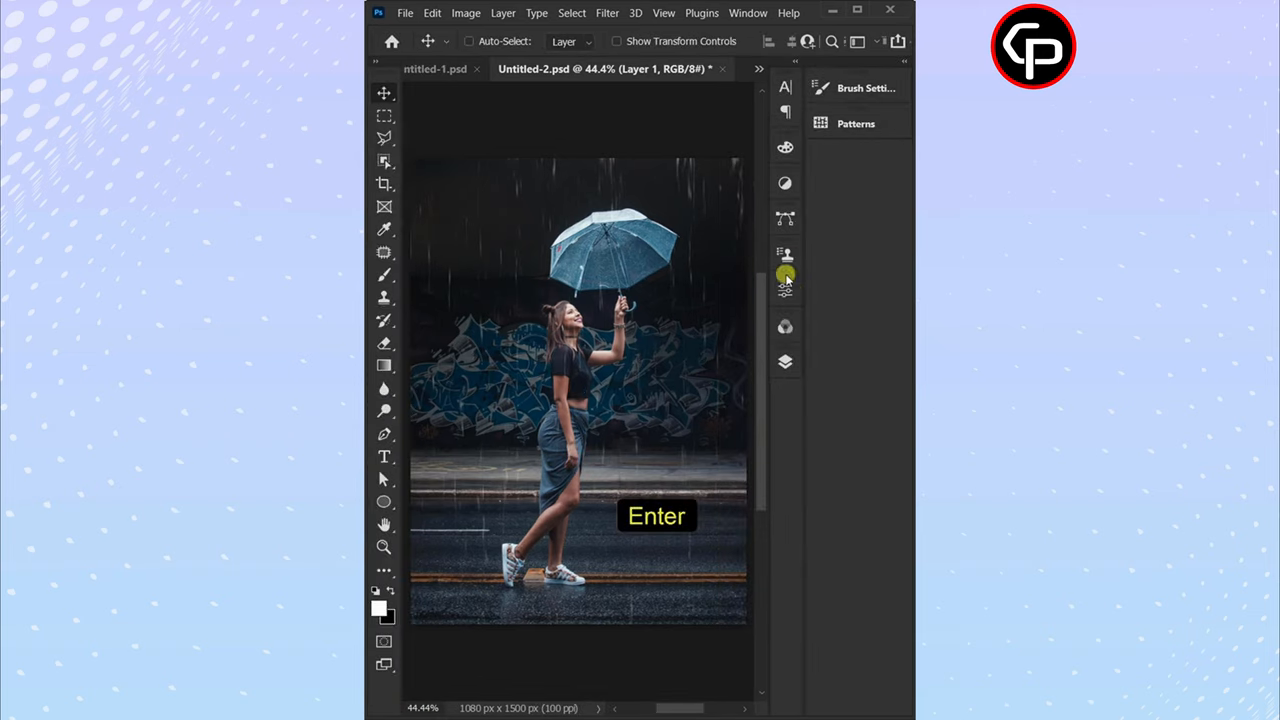
pyautogui.click(785, 362)
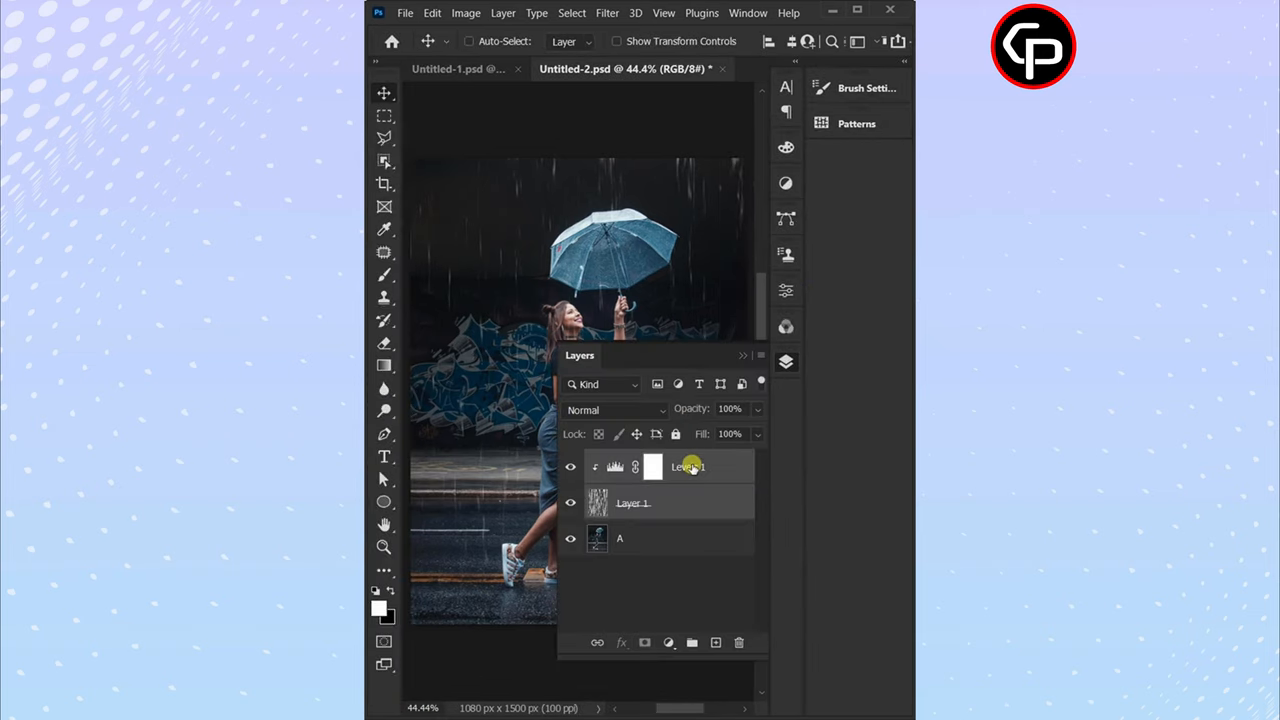